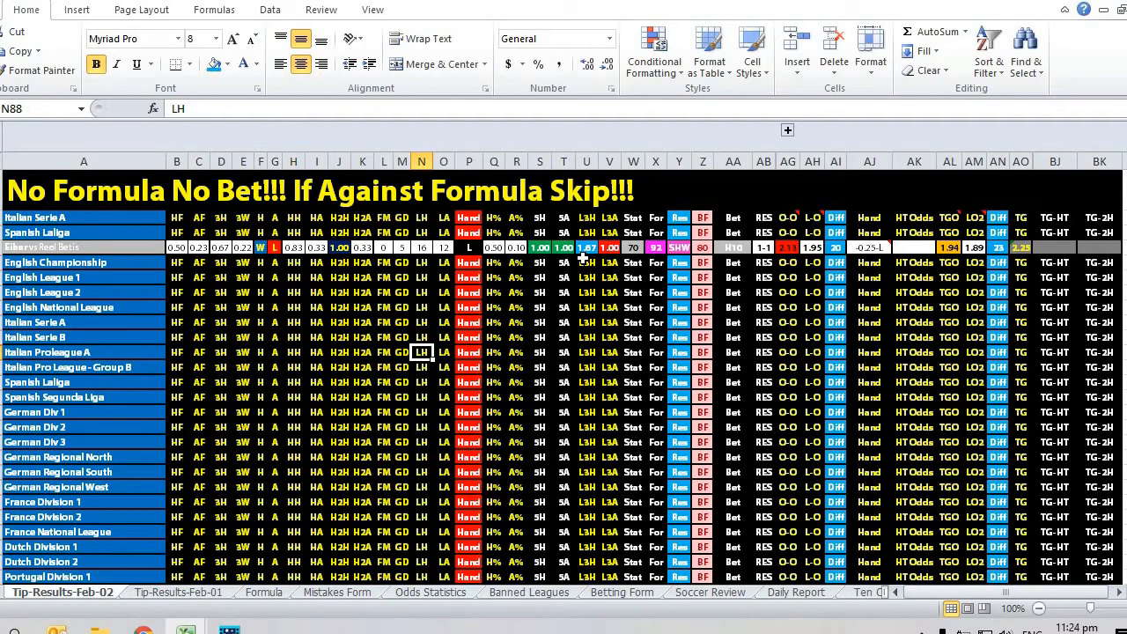
pyautogui.moveTo(616, 280)
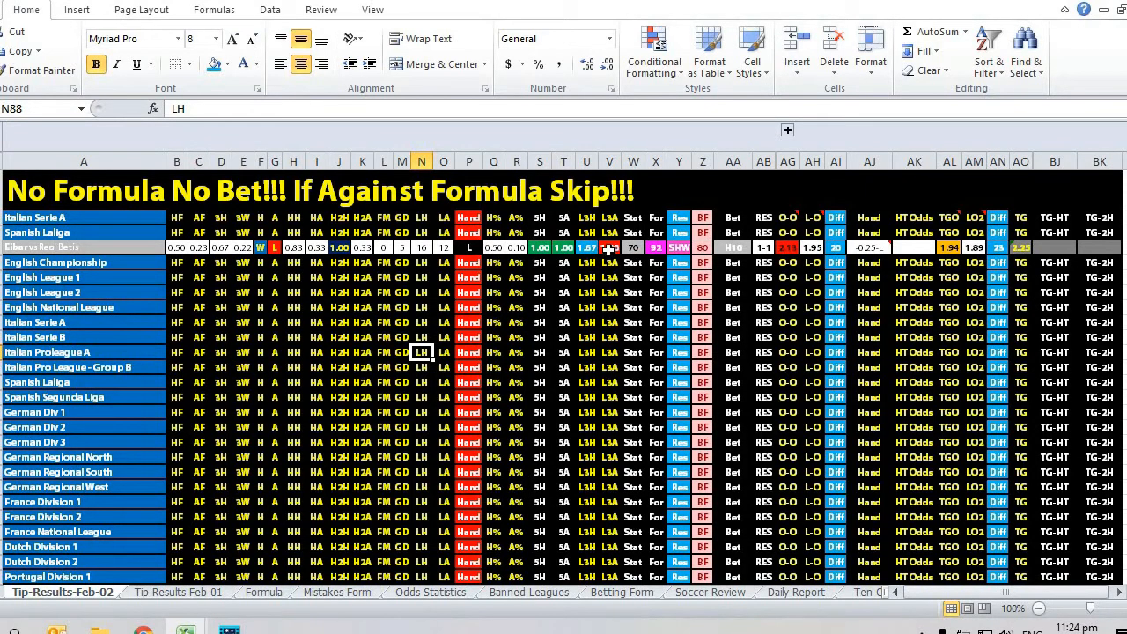
pyautogui.click(609, 248)
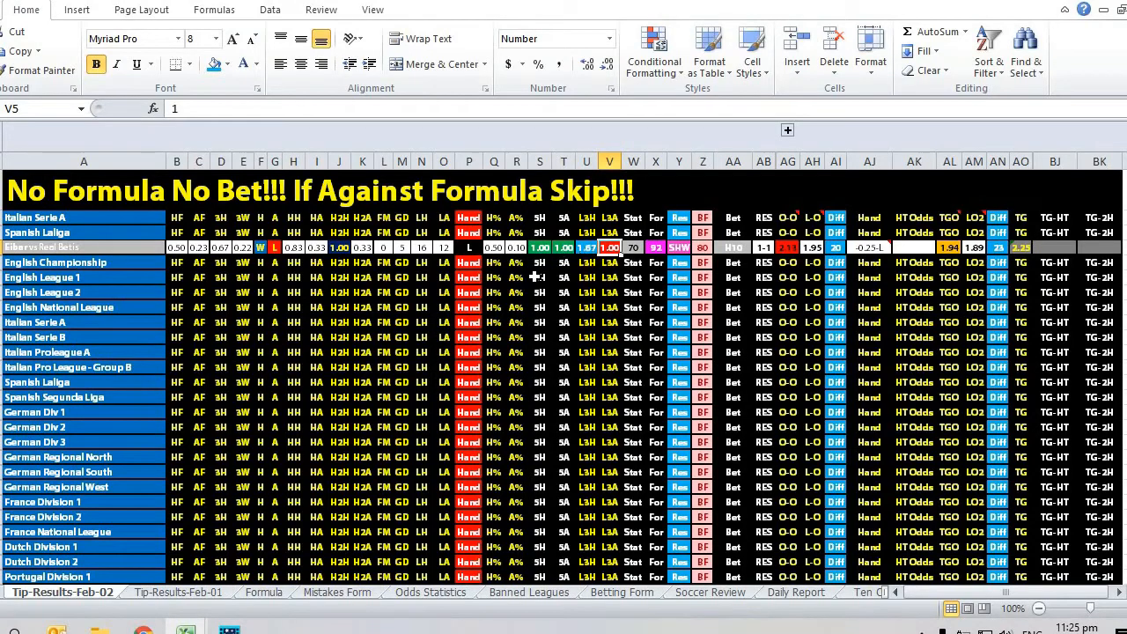
pyautogui.moveTo(601, 290)
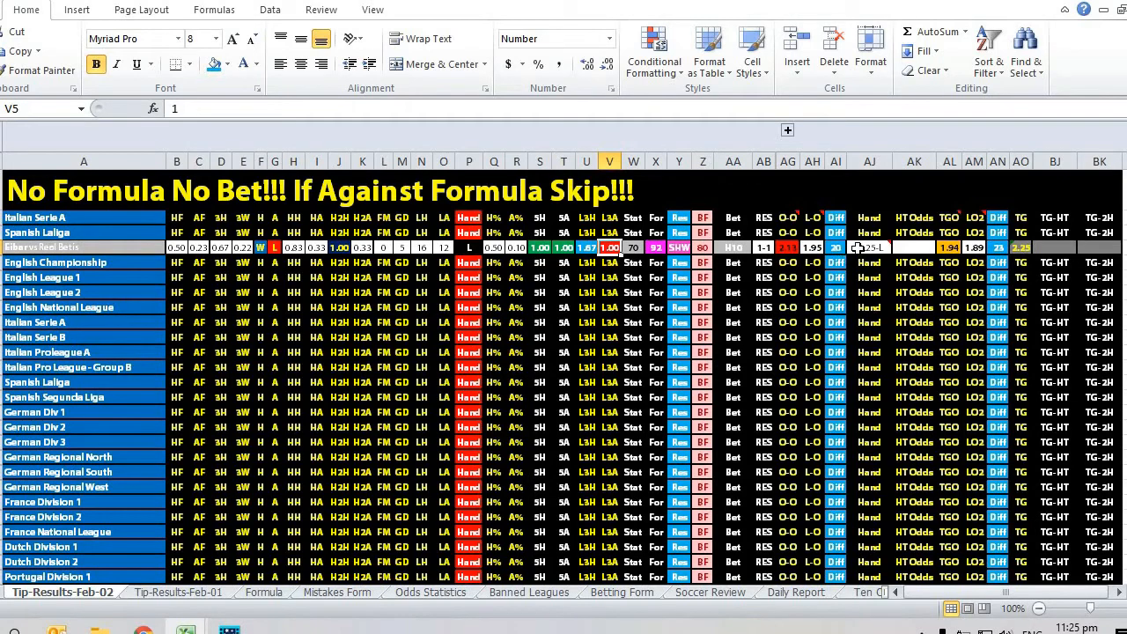
pyautogui.moveTo(867, 247)
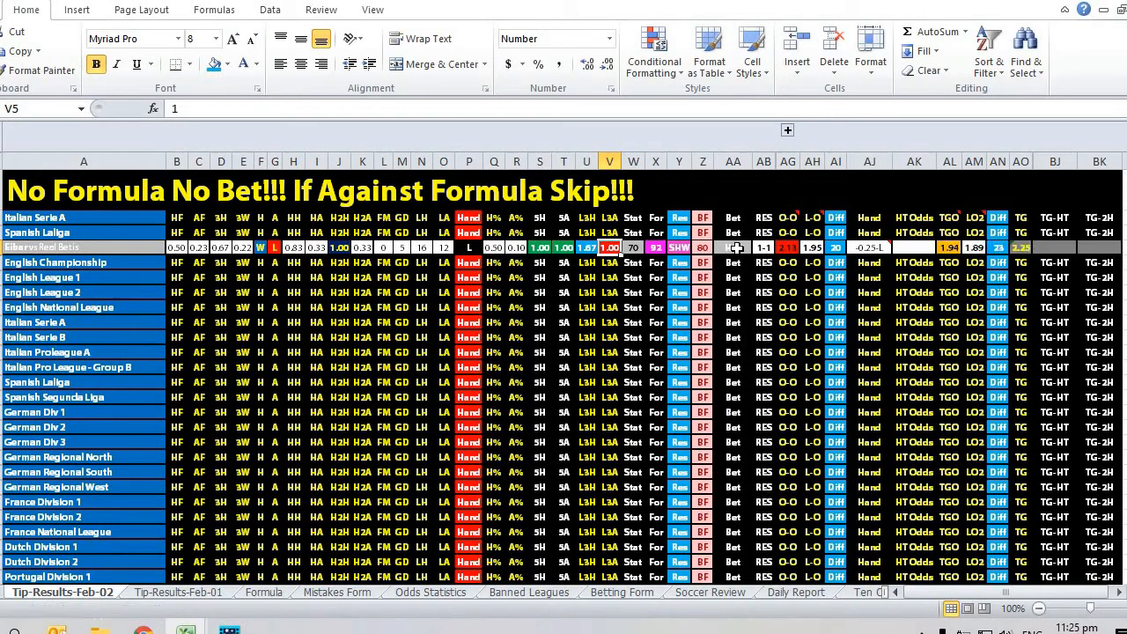
pyautogui.moveTo(685, 310)
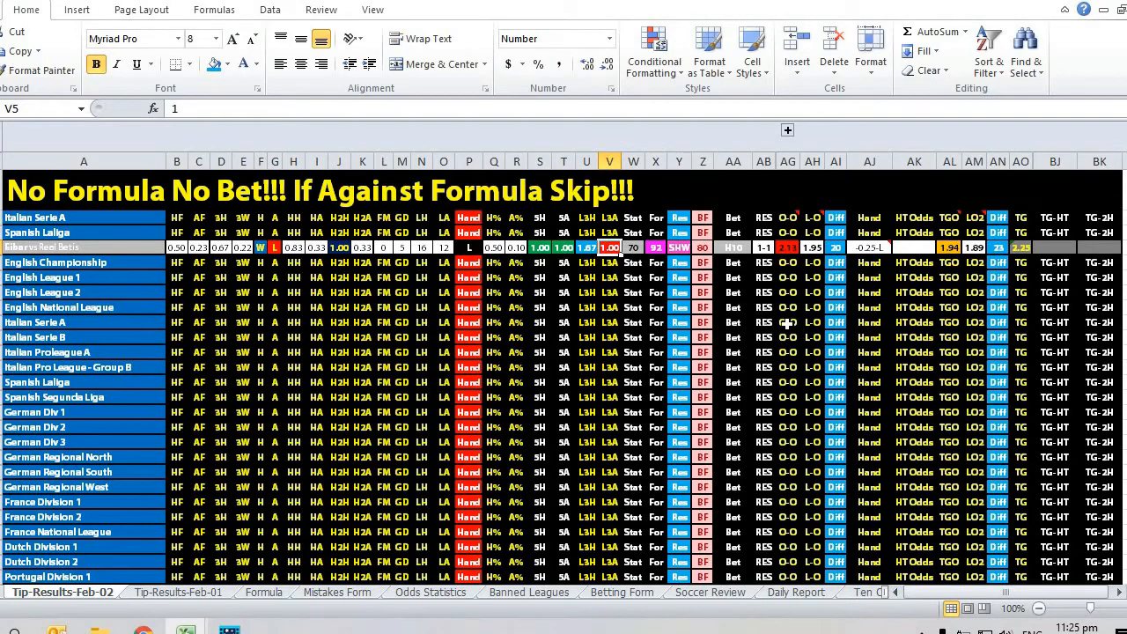
pyautogui.moveTo(759, 306)
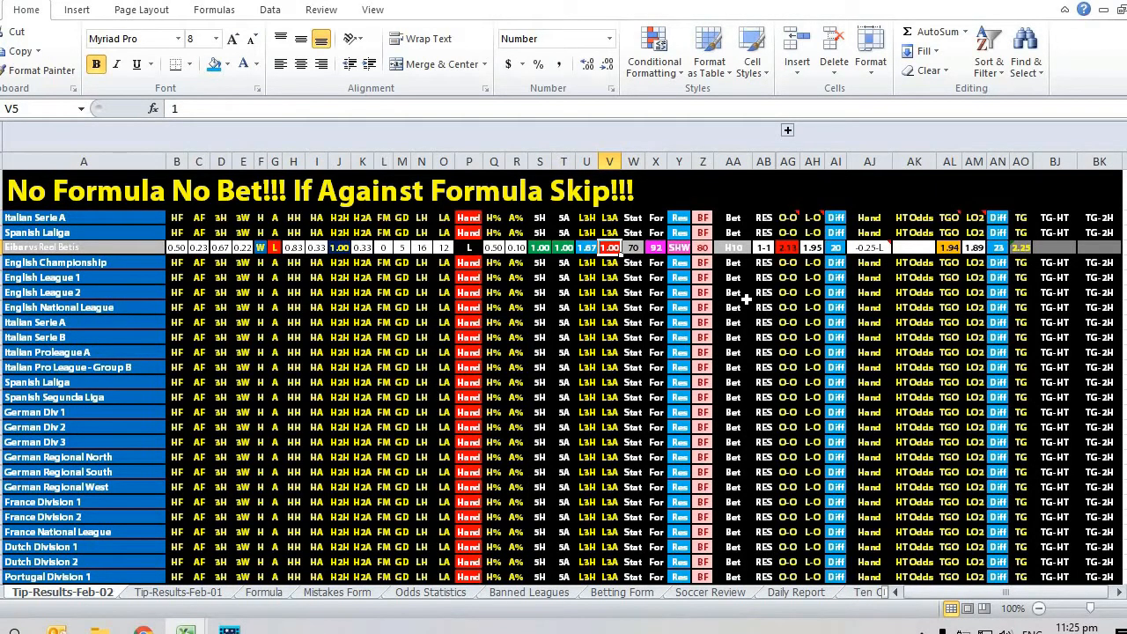
pyautogui.moveTo(776, 305)
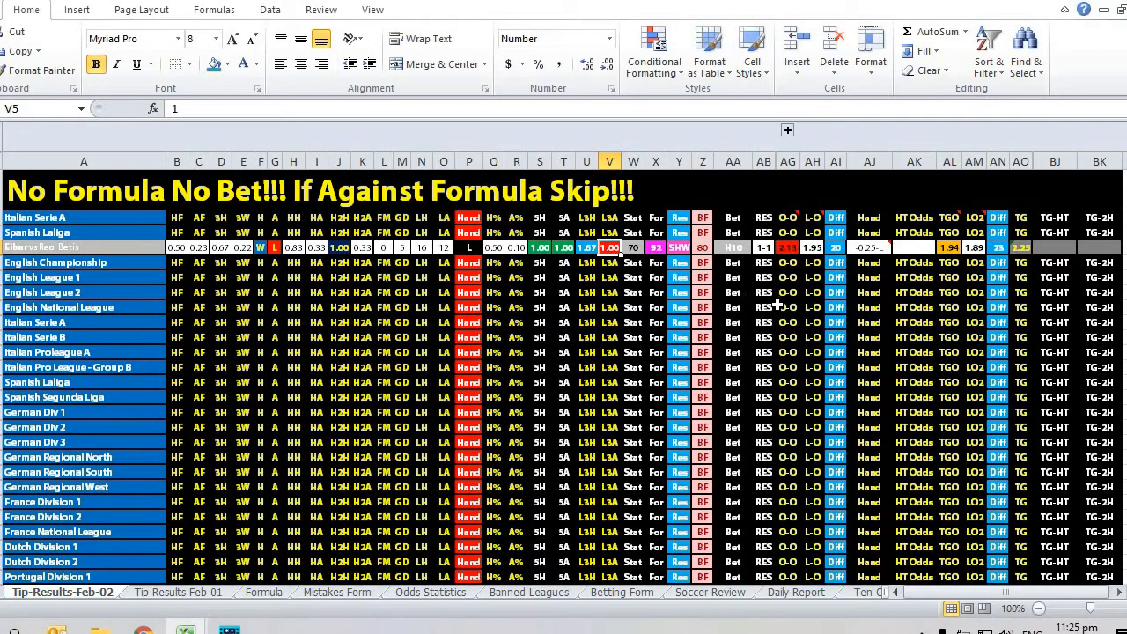
pyautogui.moveTo(794, 314)
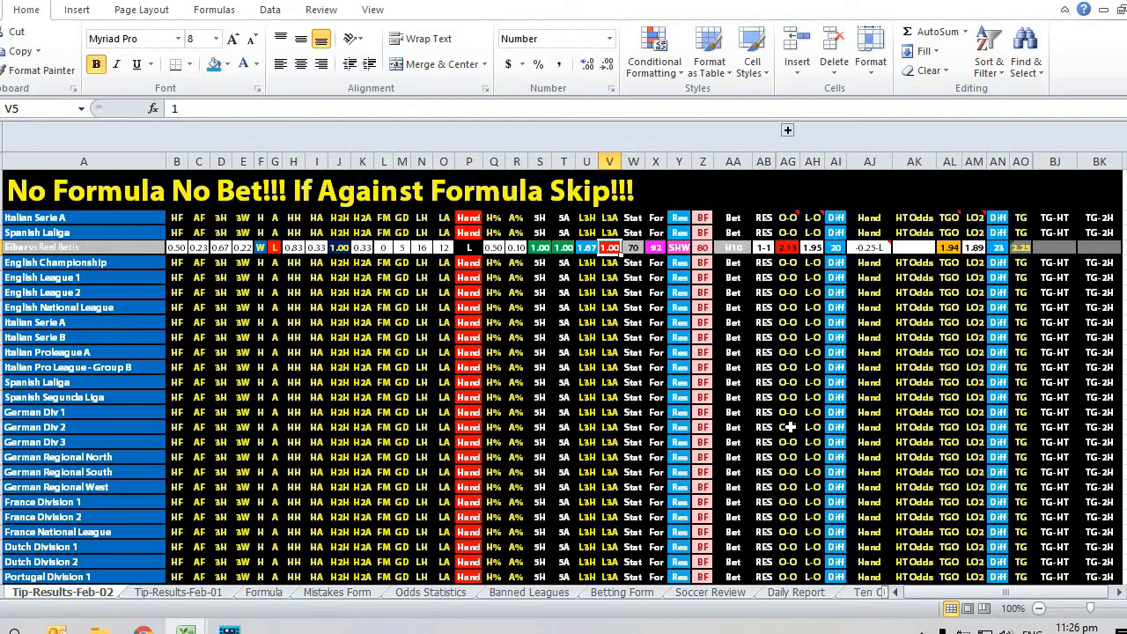
pyautogui.moveTo(783, 405)
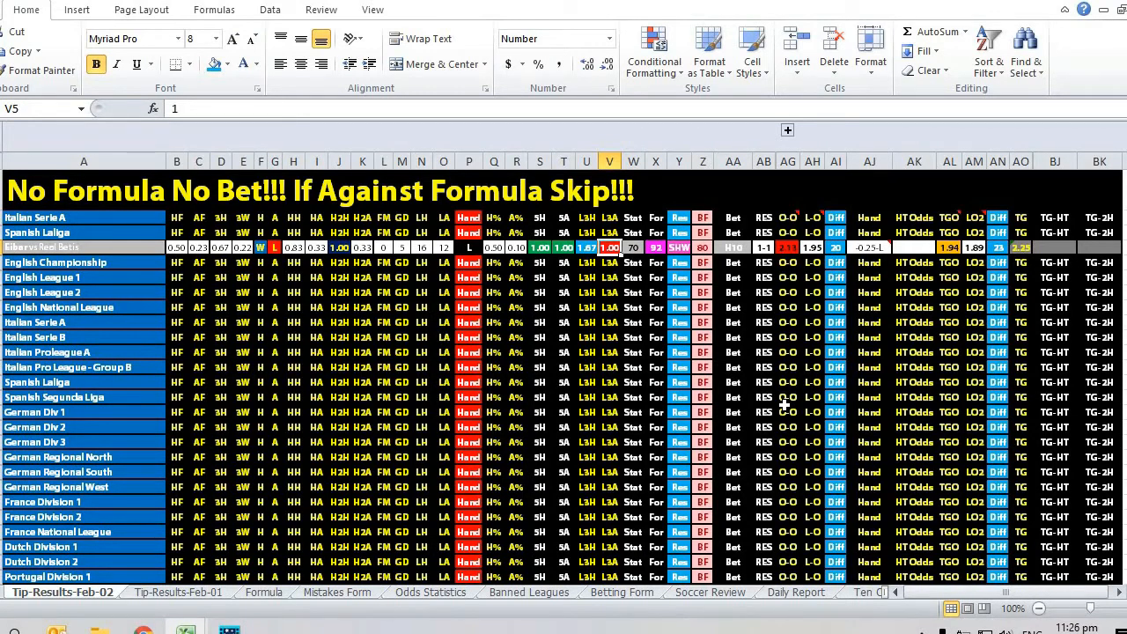
pyautogui.moveTo(708, 401)
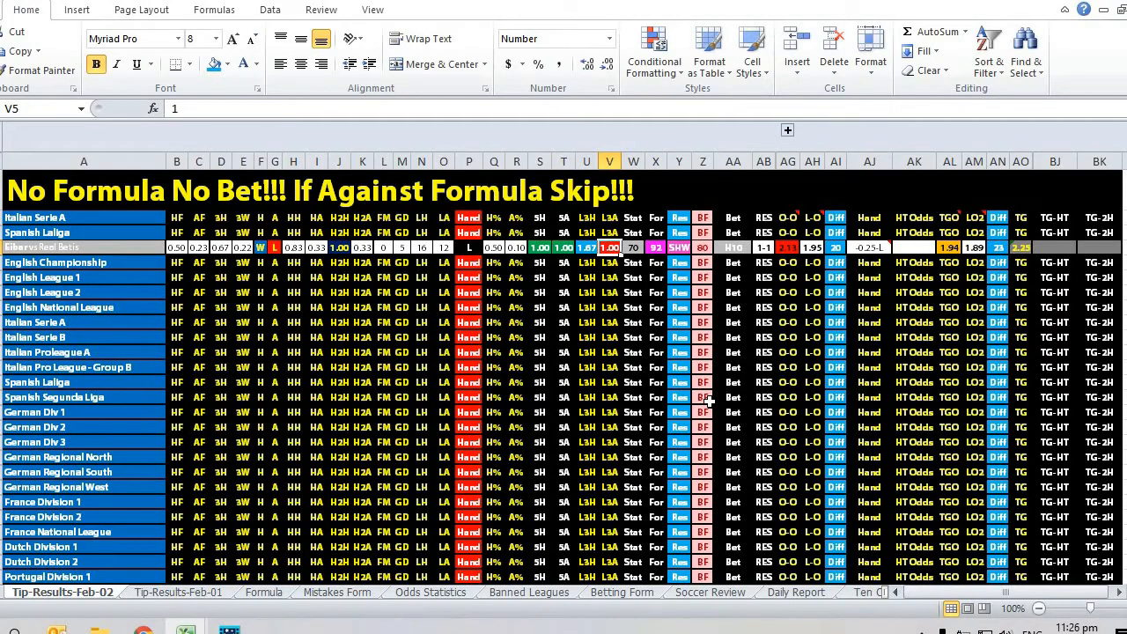
pyautogui.moveTo(792, 361)
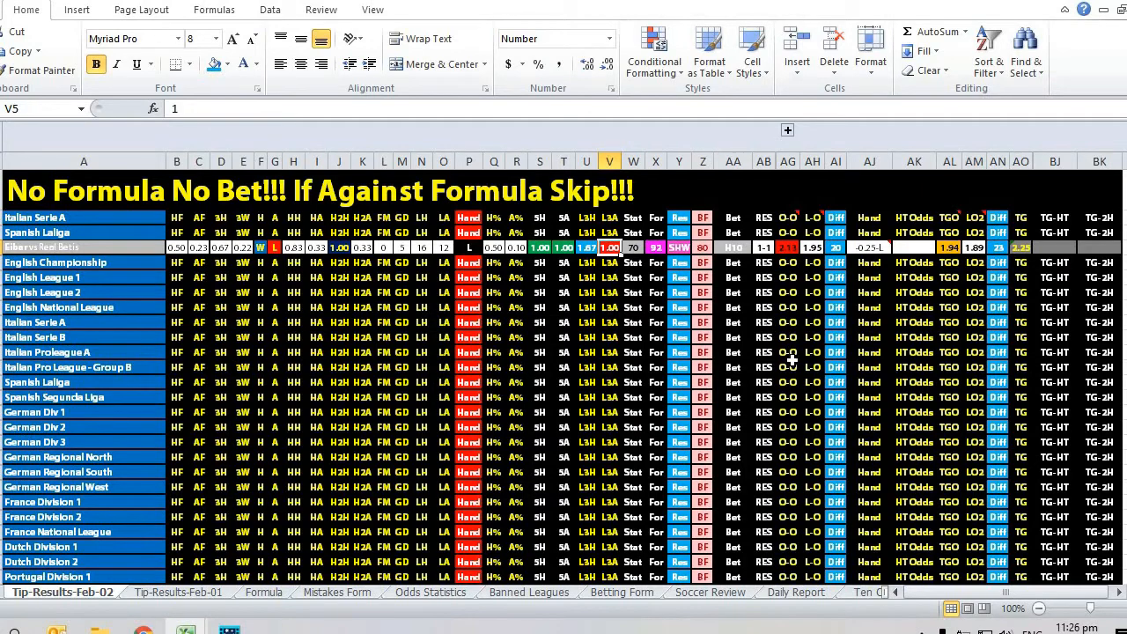